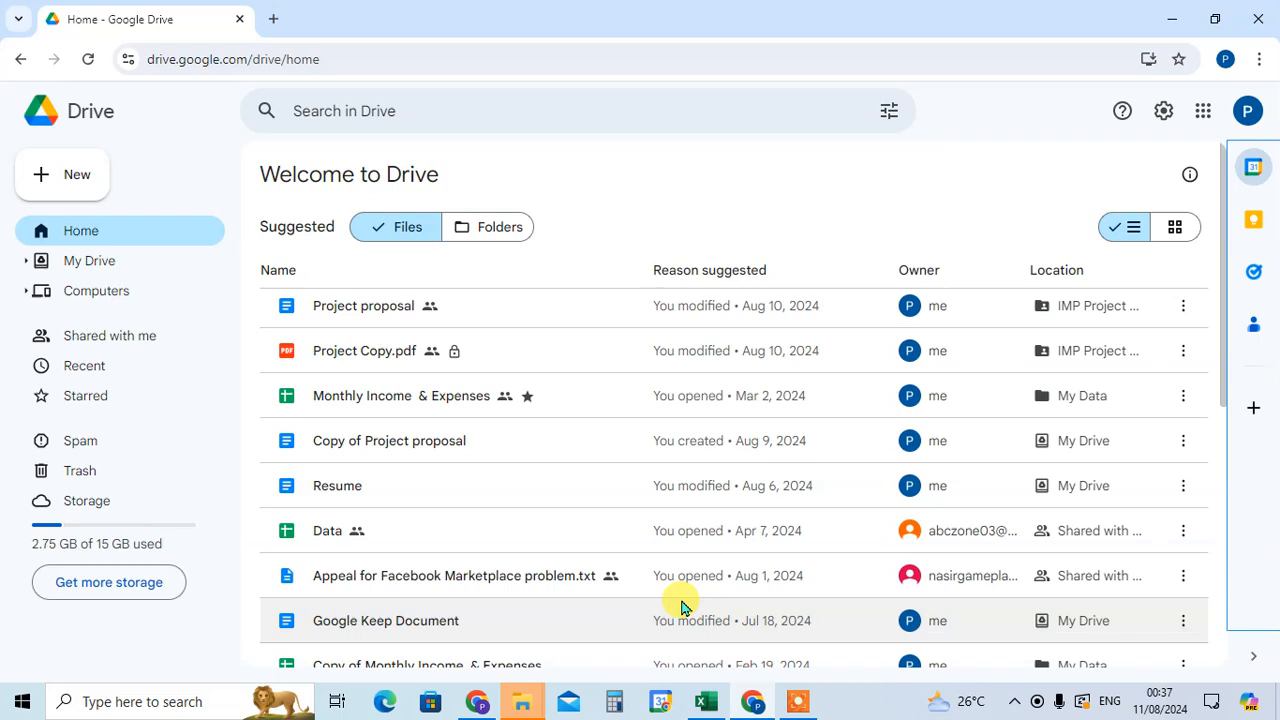
{"action": "mouse_move", "coordinate": [905, 485]}
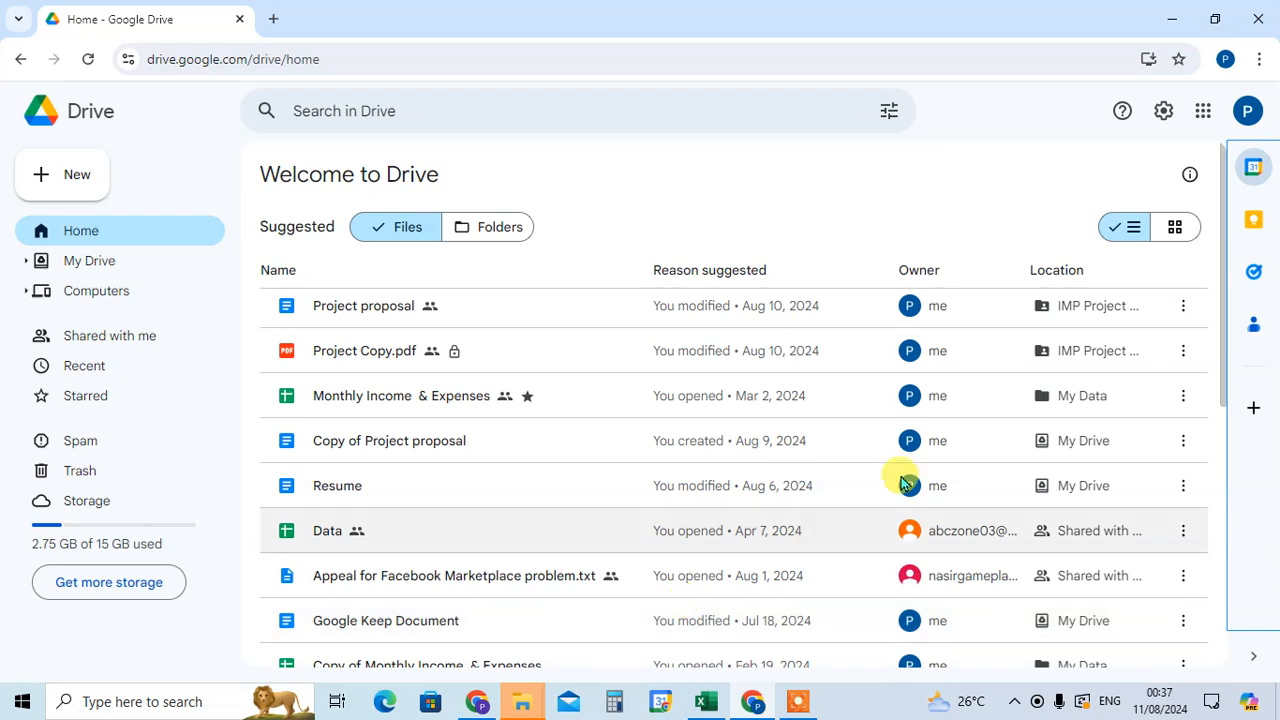
{"action": "mouse_move", "coordinate": [1275, 370]}
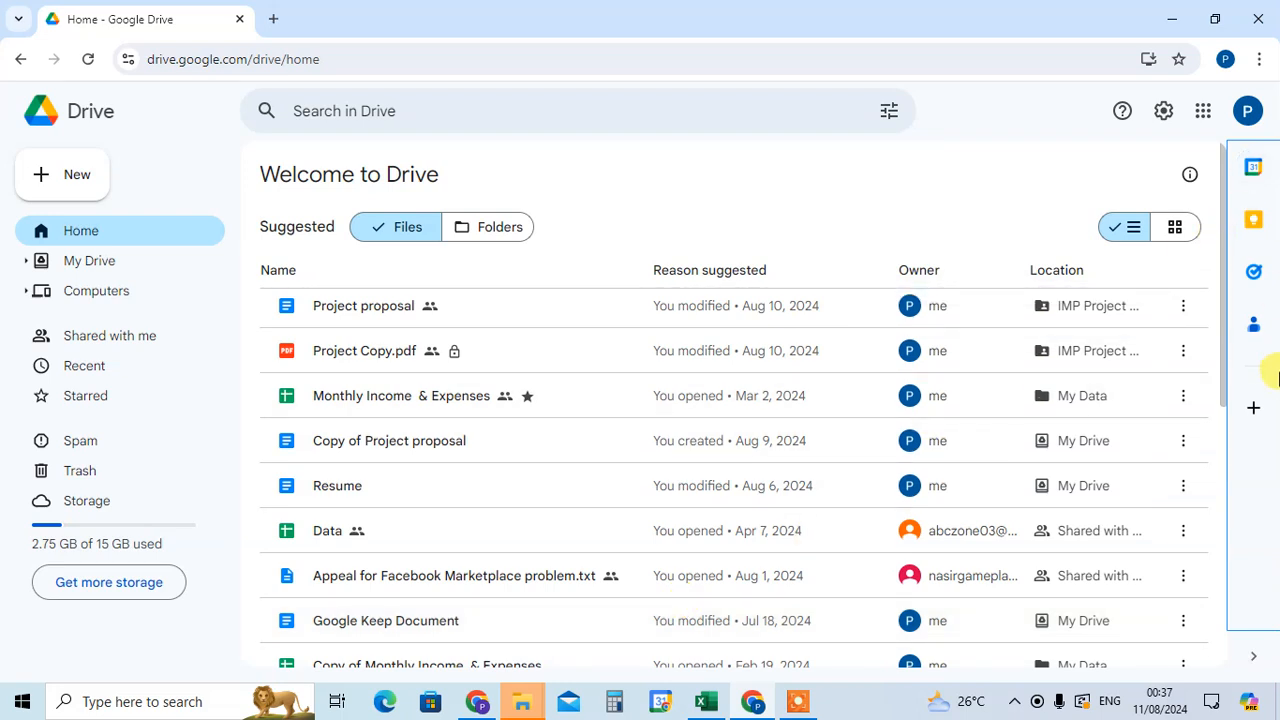
{"action": "mouse_move", "coordinate": [1253, 218]}
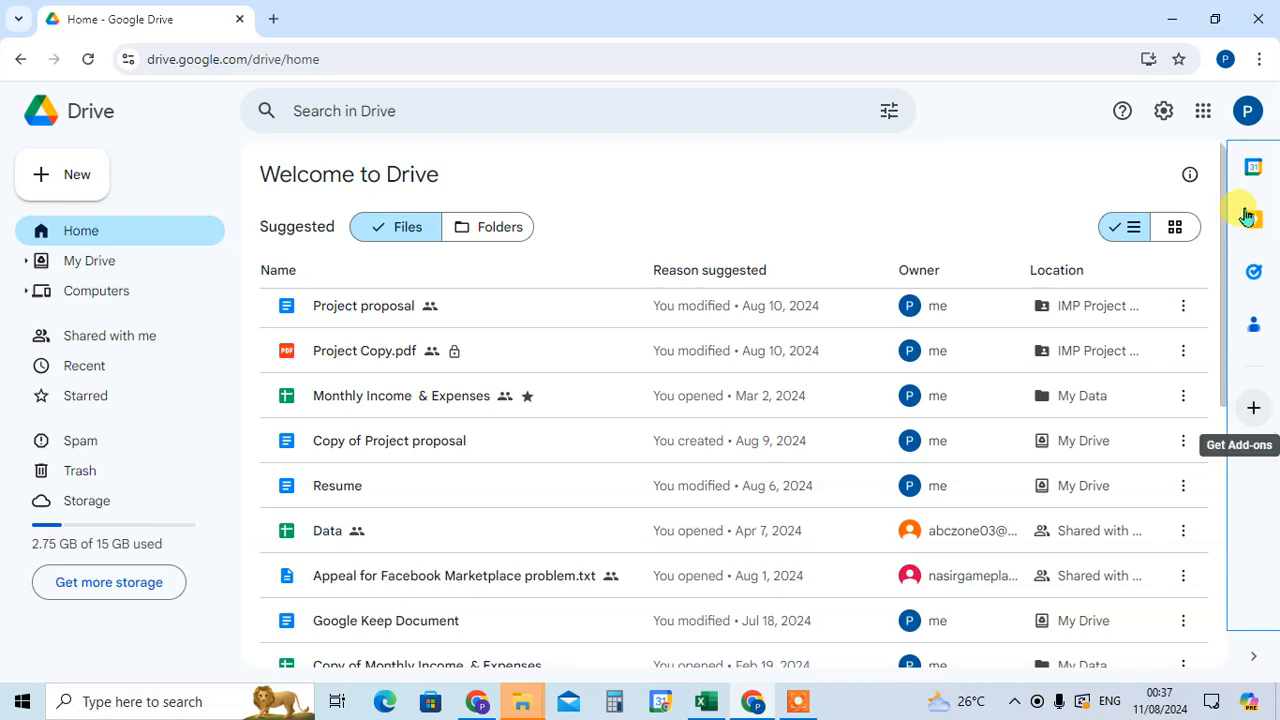
{"action": "mouse_move", "coordinate": [1253, 166]}
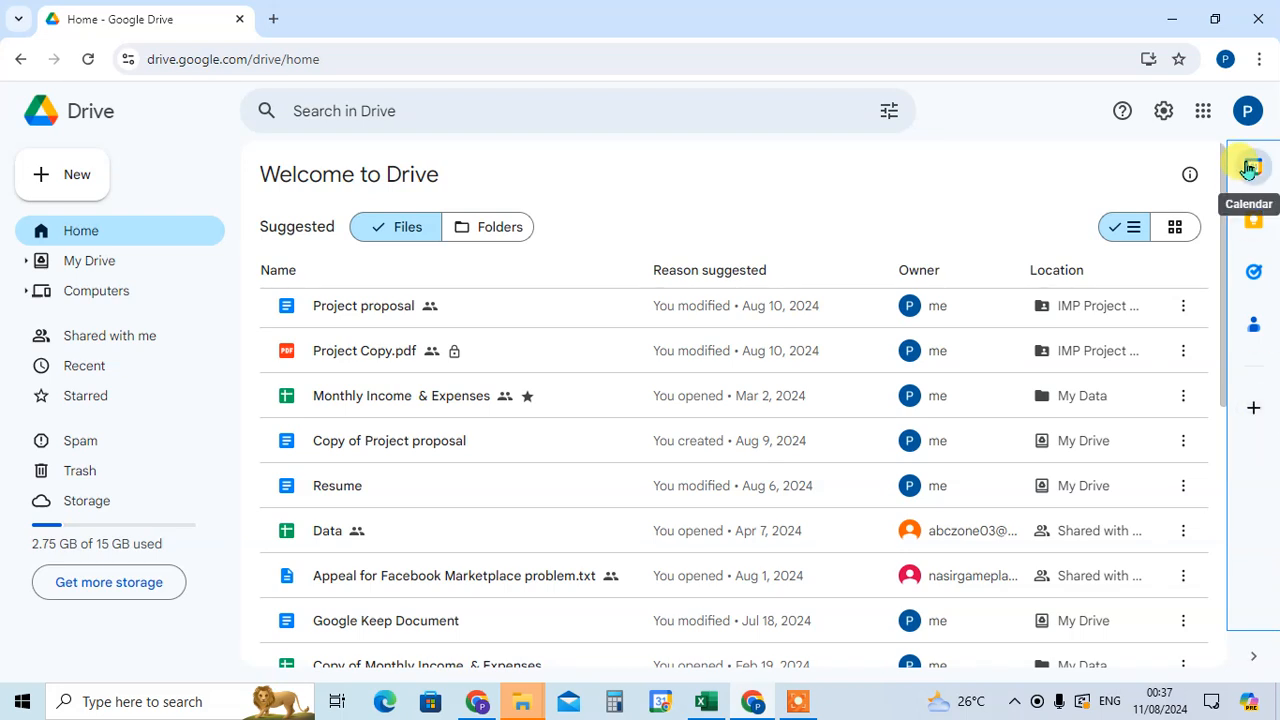
Open the Calendar side panel showing Saturday, August 10 in hourly day view.
{"action": "left_click", "coordinate": [1253, 165]}
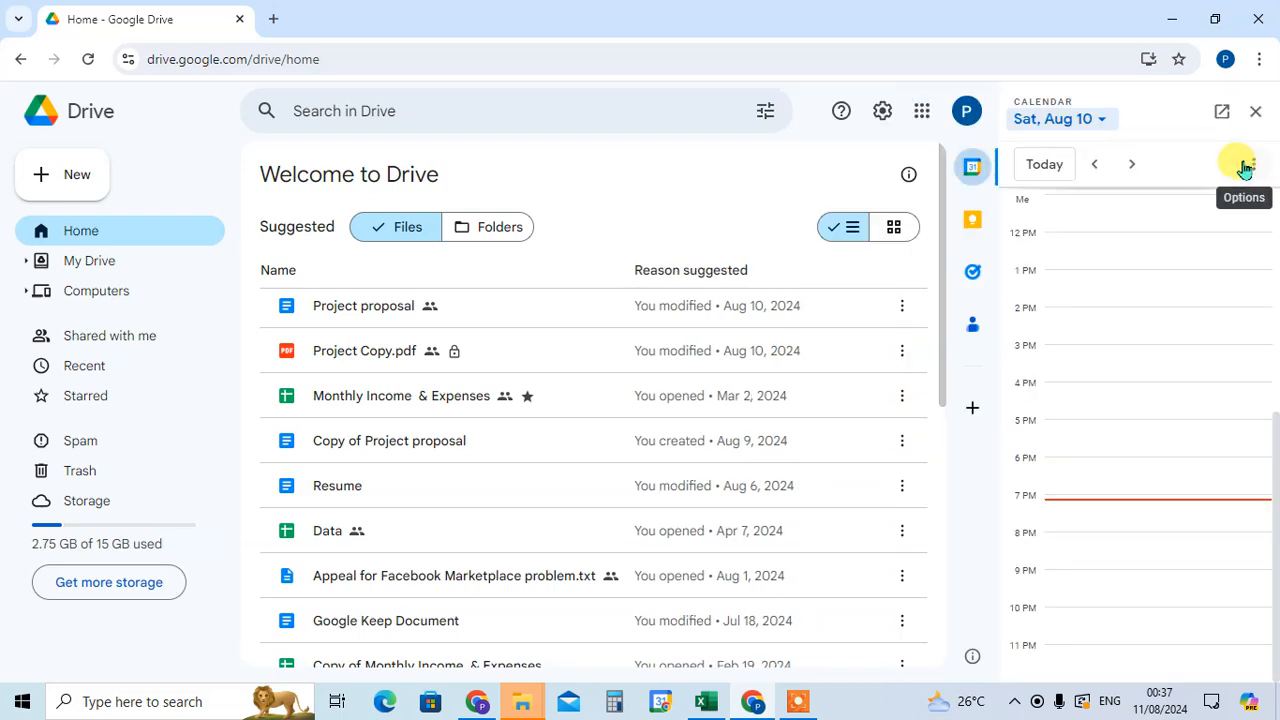
{"action": "mouse_move", "coordinate": [1150, 325]}
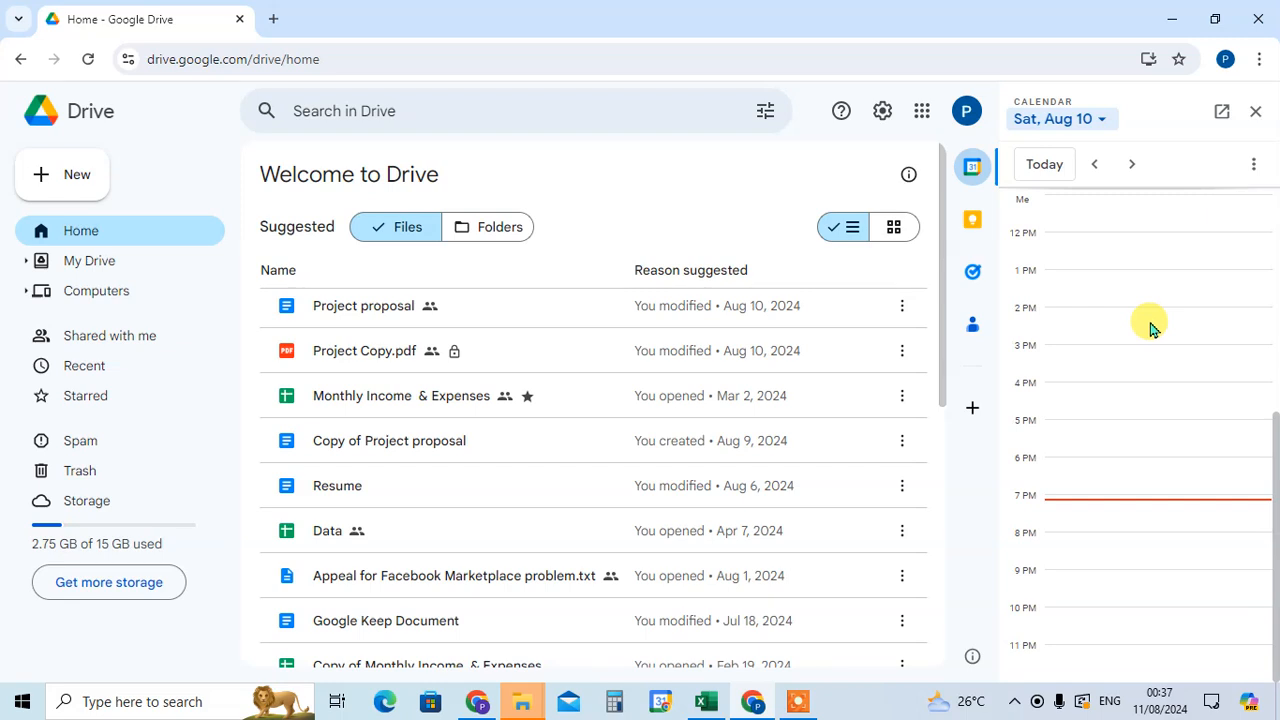
{"action": "mouse_move", "coordinate": [1175, 200]}
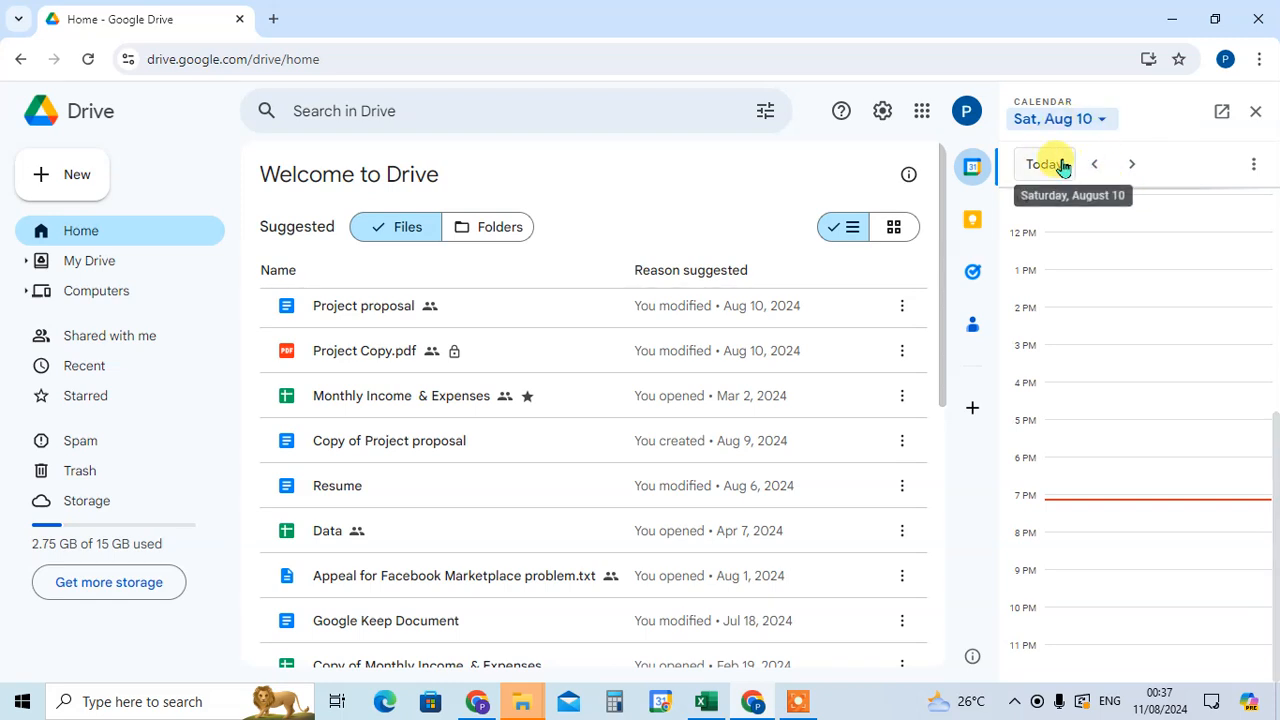
{"action": "mouse_move", "coordinate": [1055, 440]}
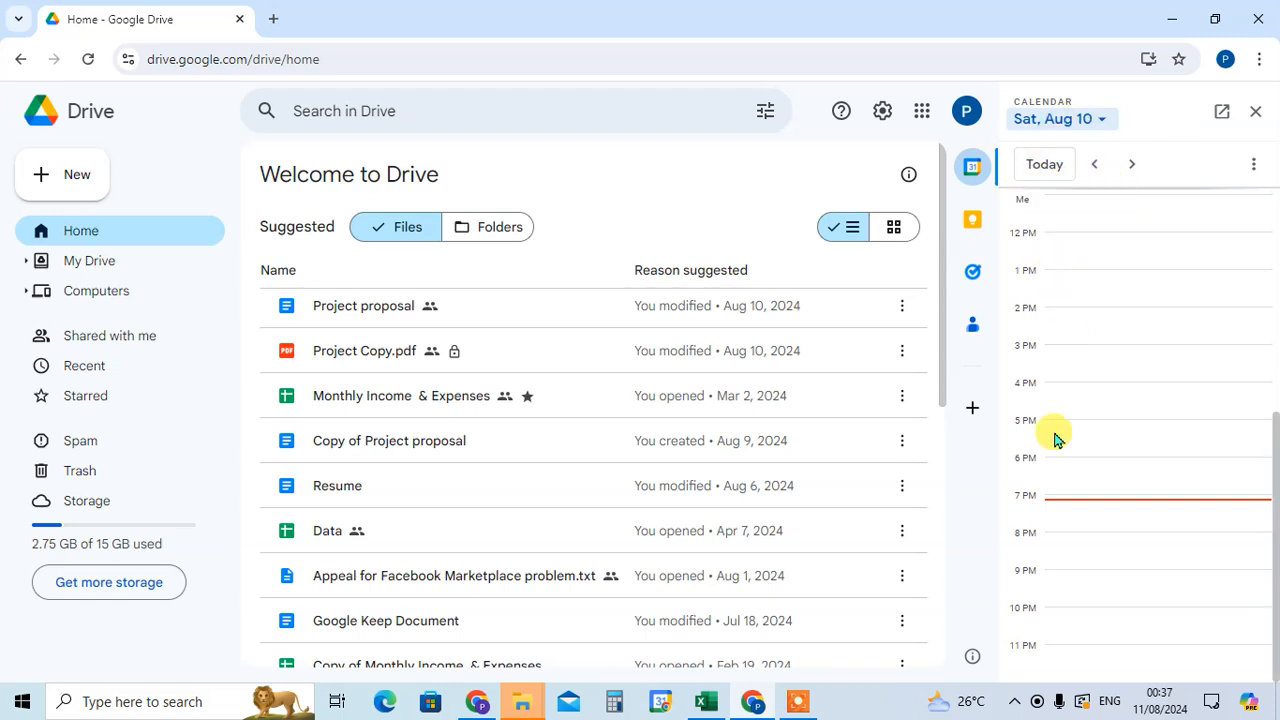
{"action": "mouse_move", "coordinate": [1078, 267]}
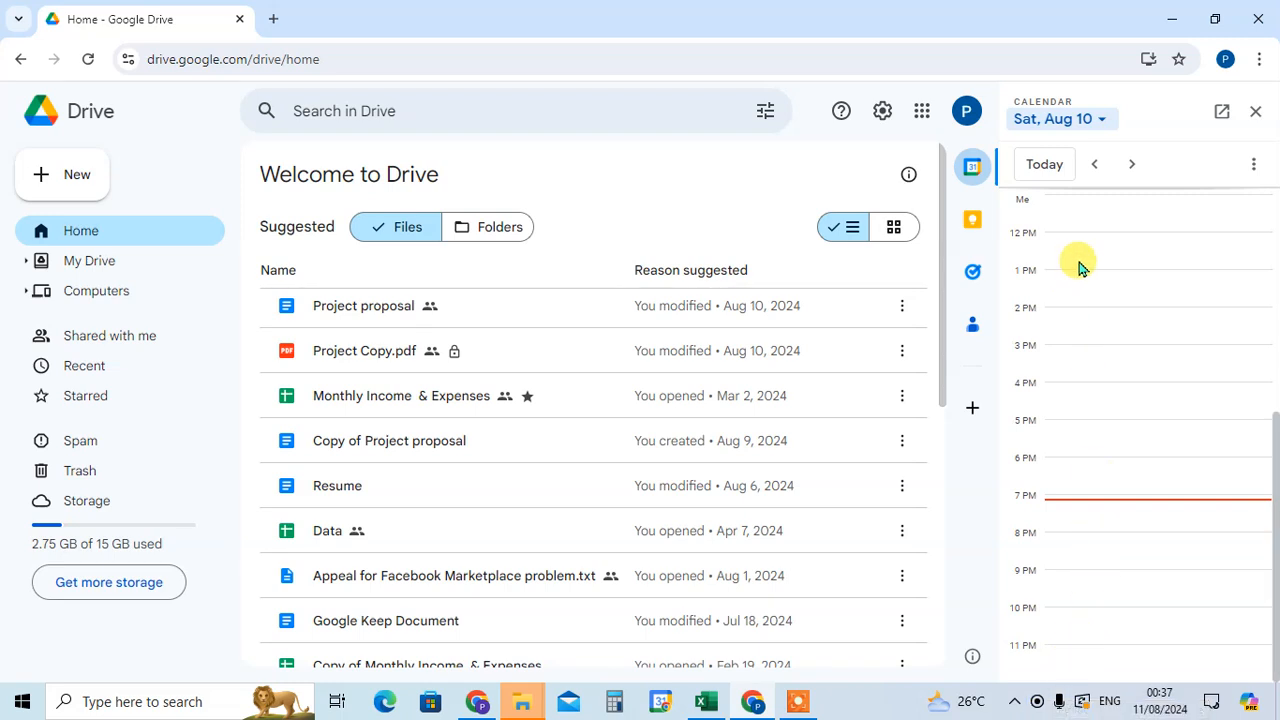
{"action": "mouse_move", "coordinate": [1058, 538]}
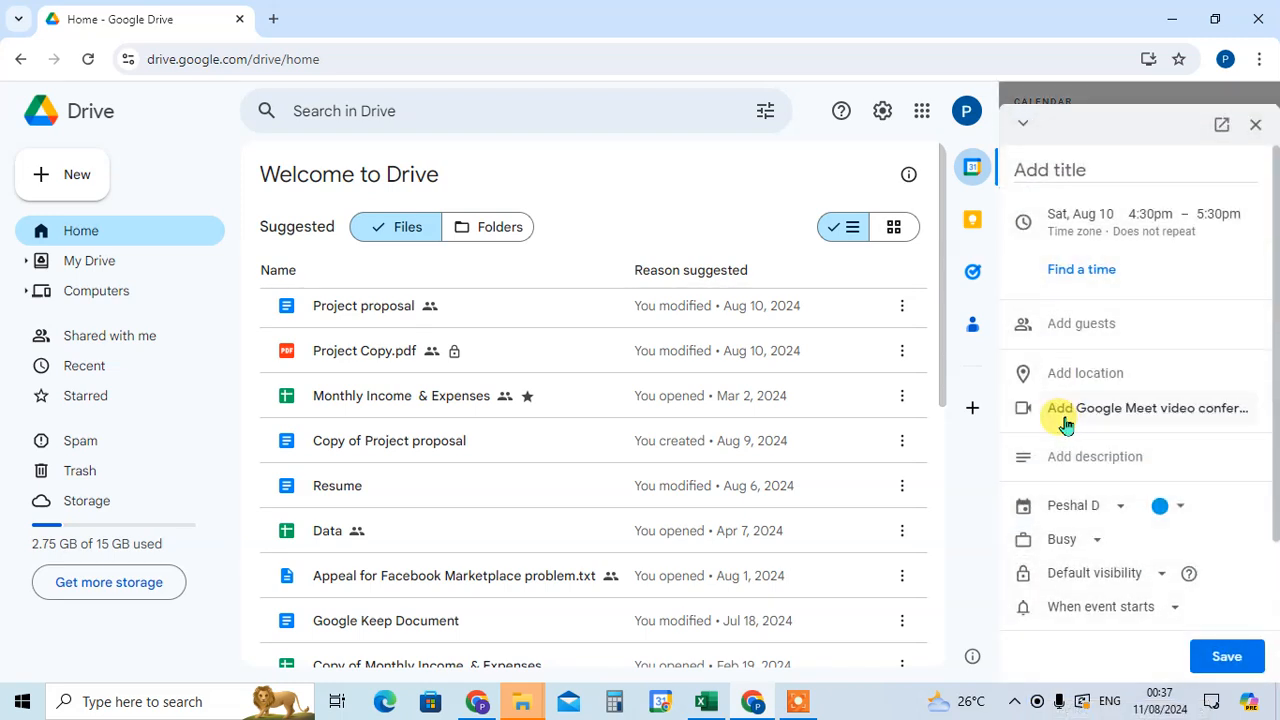
{"action": "left_click", "coordinate": [1135, 169]}
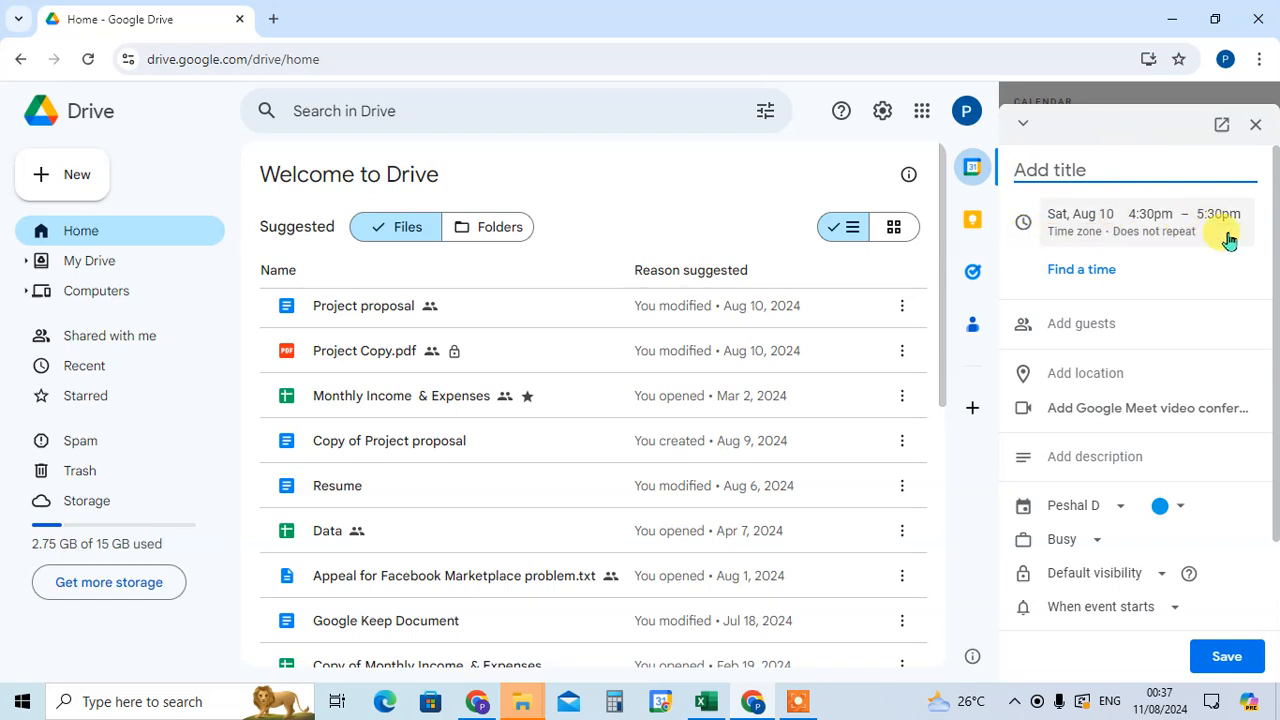
{"action": "scroll", "scroll_direction": "down", "scroll_amount": 3}
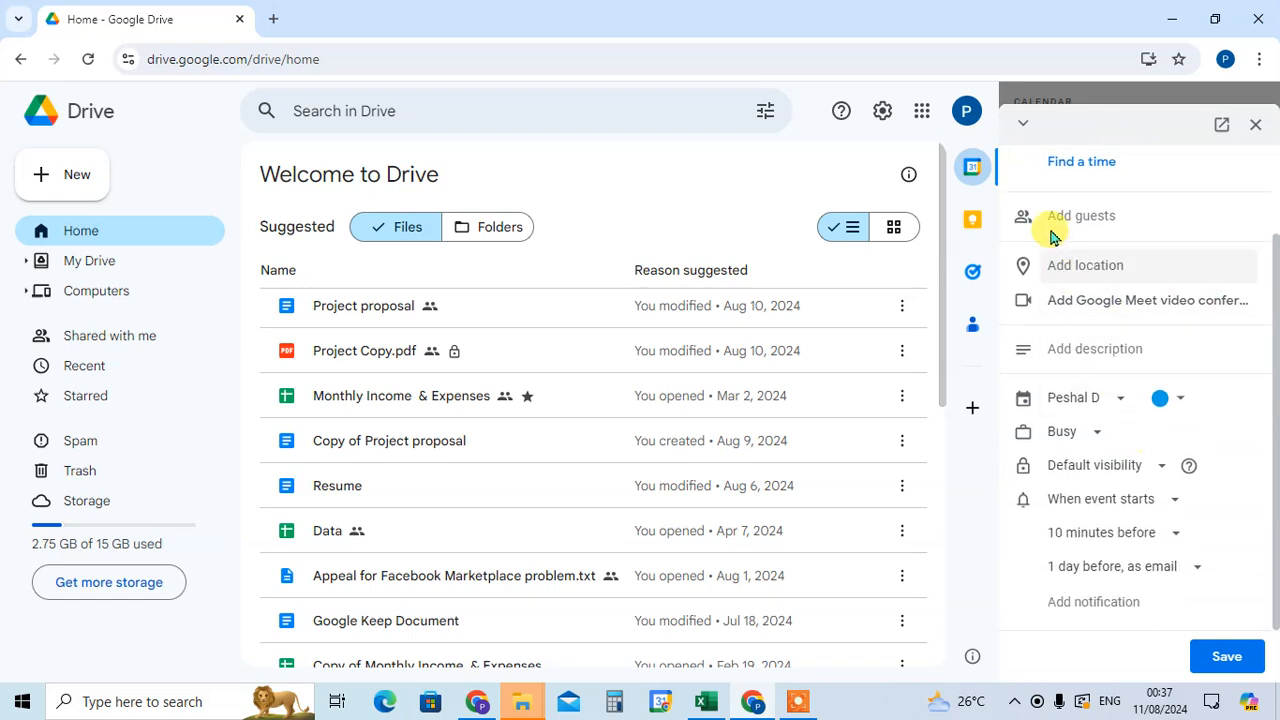
{"action": "mouse_move", "coordinate": [1218, 458]}
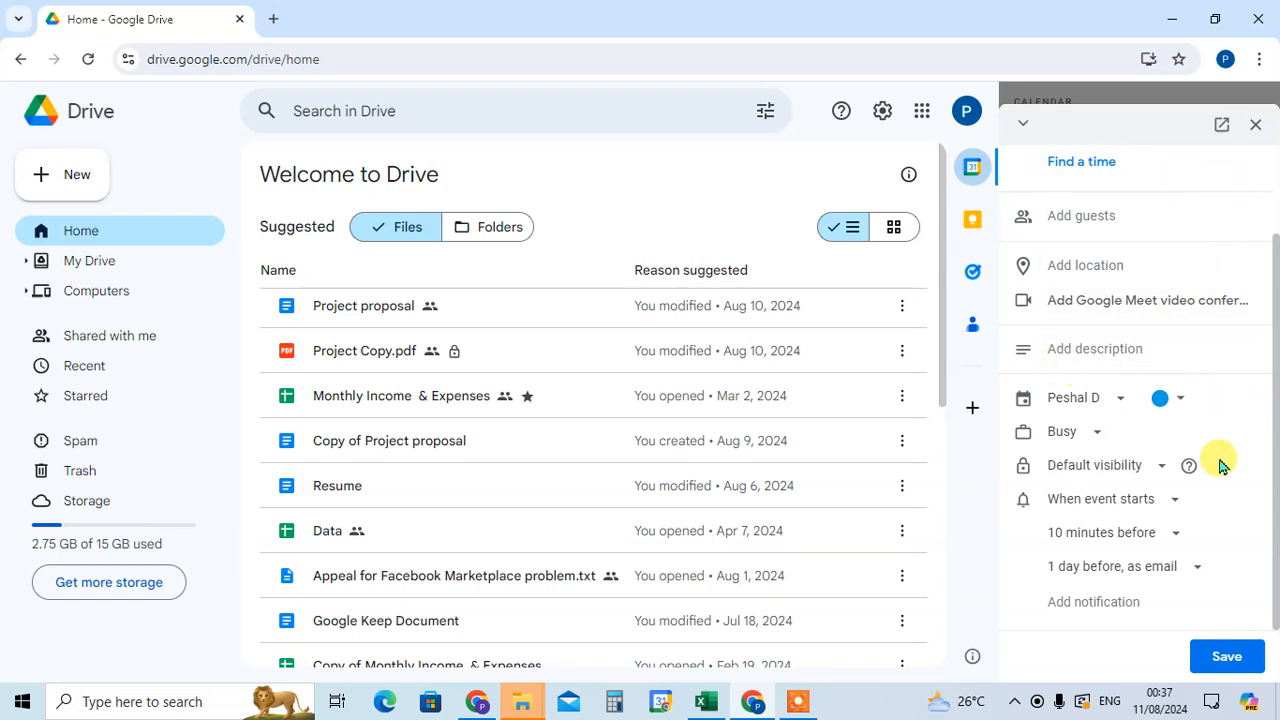
{"action": "mouse_move", "coordinate": [1243, 128]}
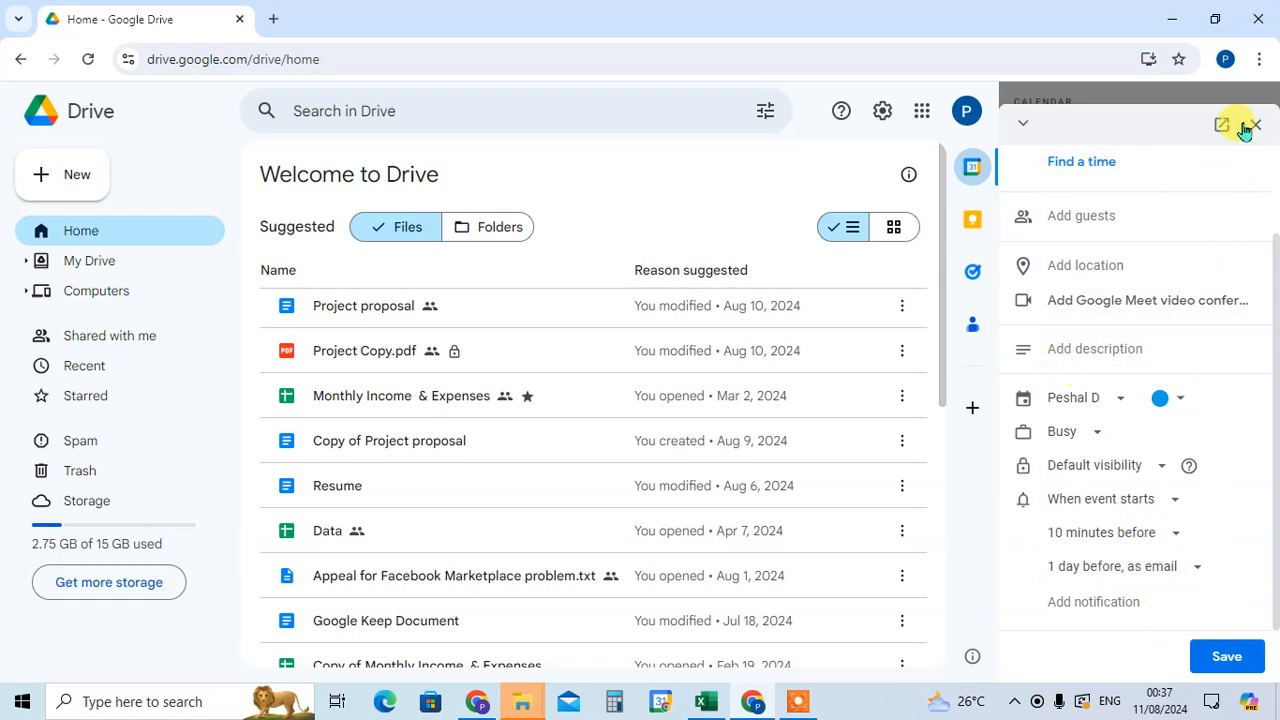
{"action": "mouse_move", "coordinate": [1258, 386]}
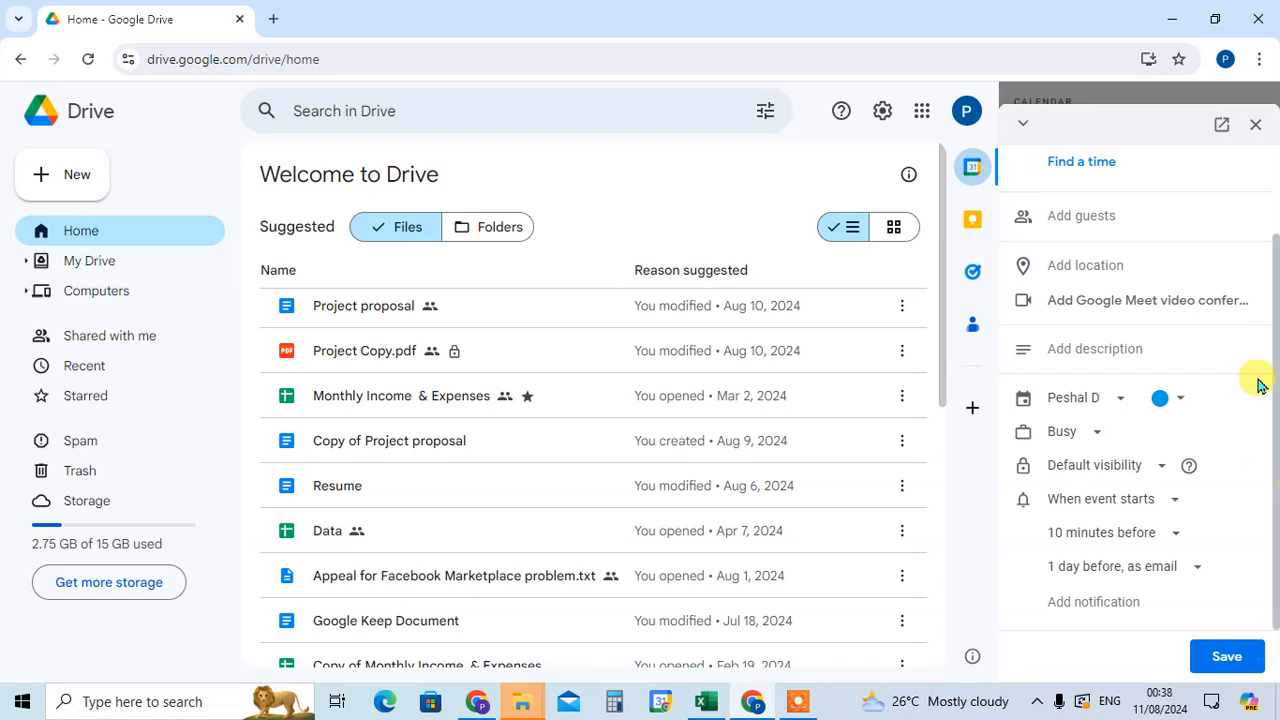
Close the 4:30pm event draft, then step forward, back, and forward to Sunday, Aug 11.
{"action": "left_click", "coordinate": [1023, 123]}
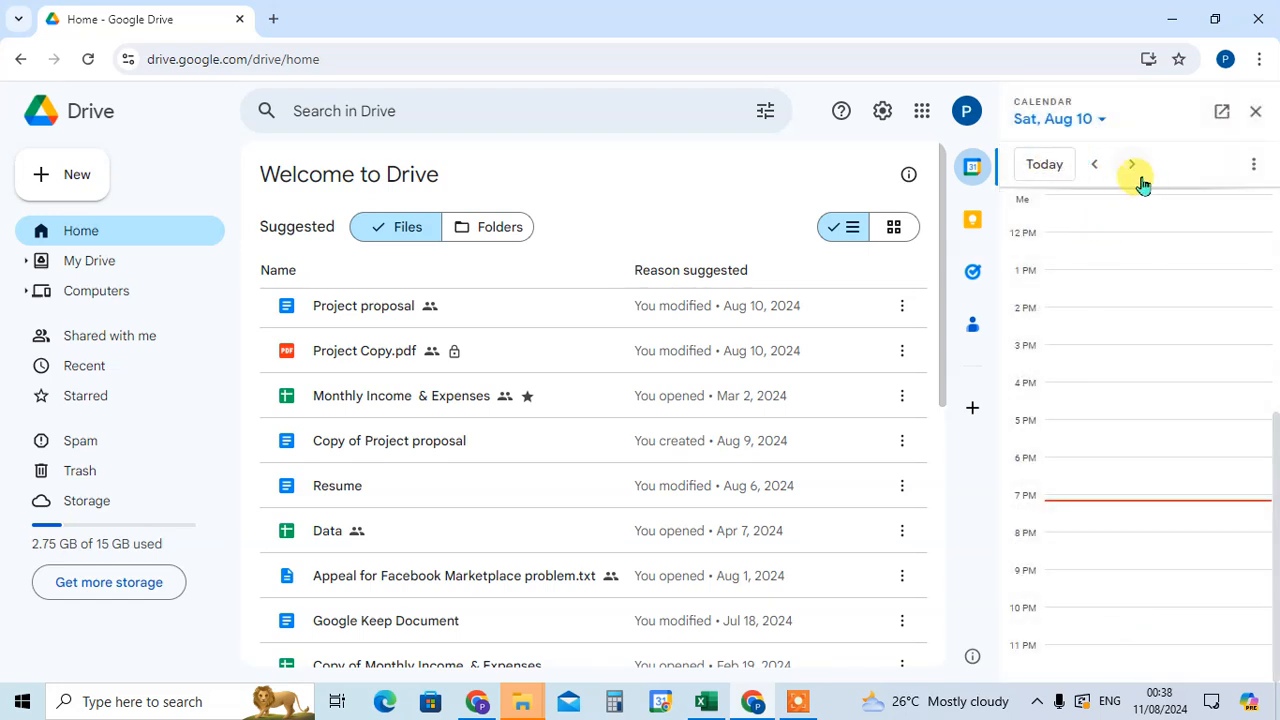
{"action": "left_click", "coordinate": [1131, 164]}
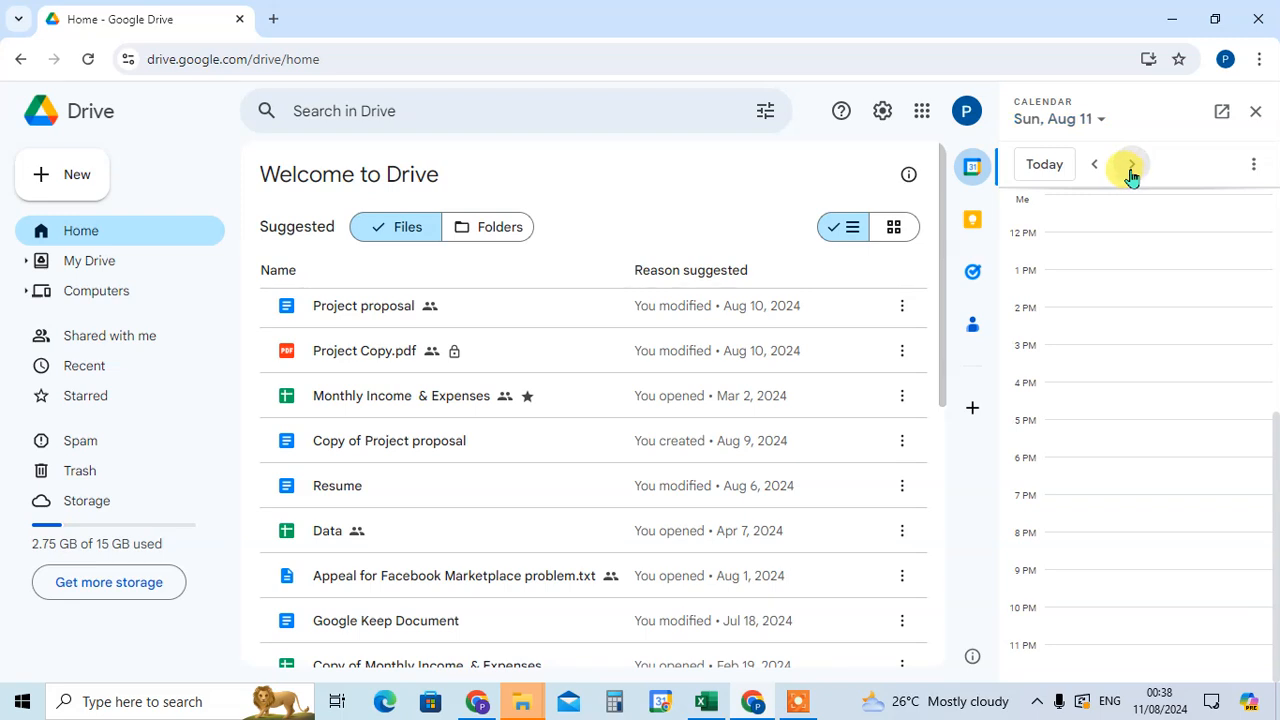
{"action": "left_click", "coordinate": [1093, 163]}
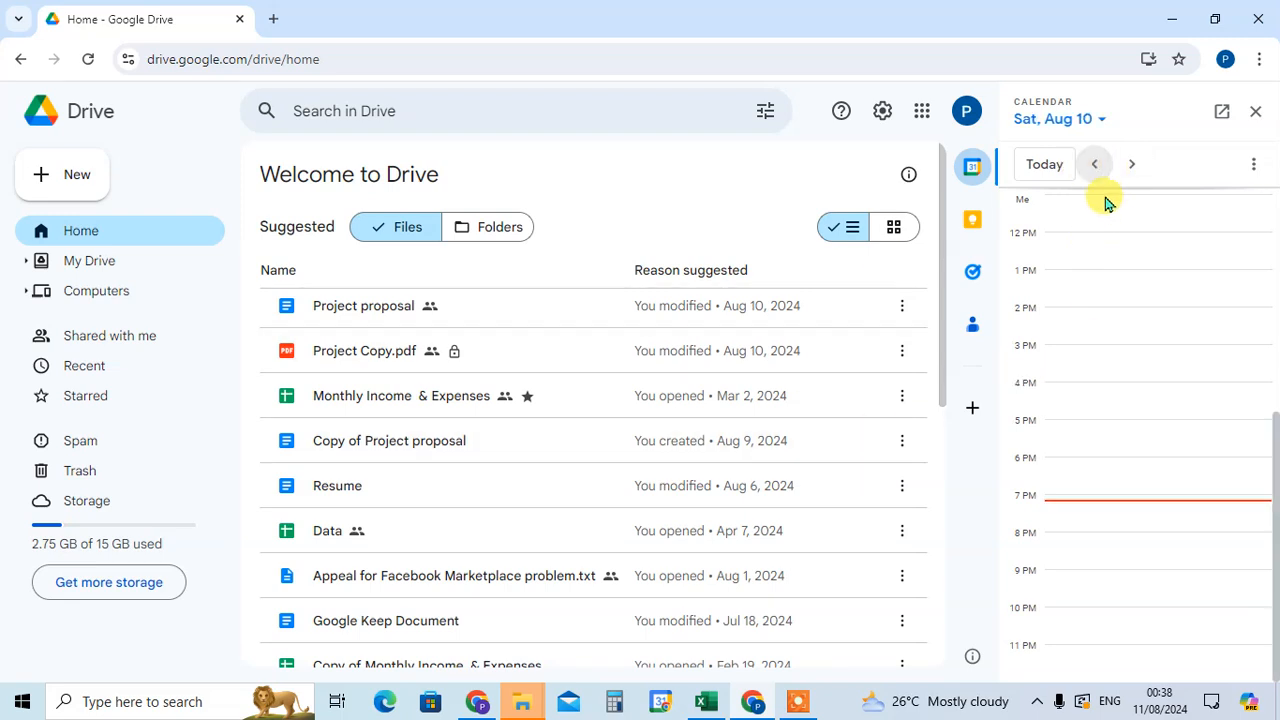
{"action": "left_click", "coordinate": [1131, 163]}
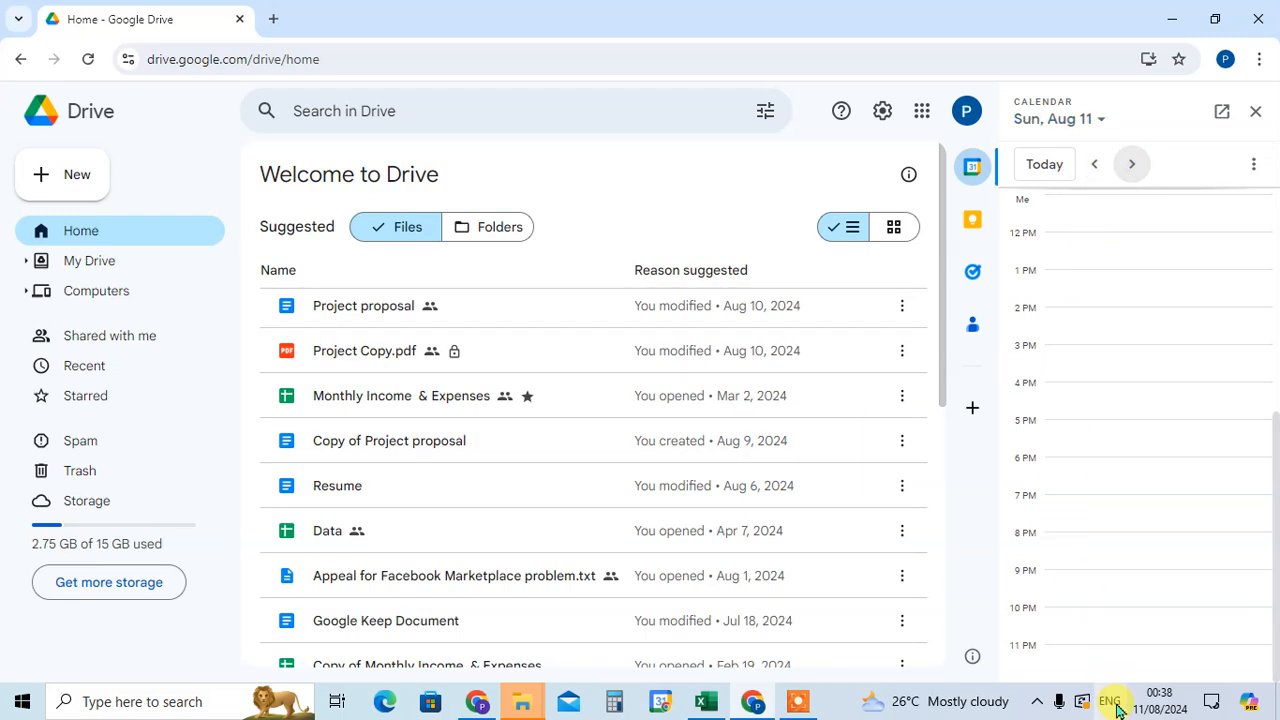
{"action": "left_click", "coordinate": [1253, 163]}
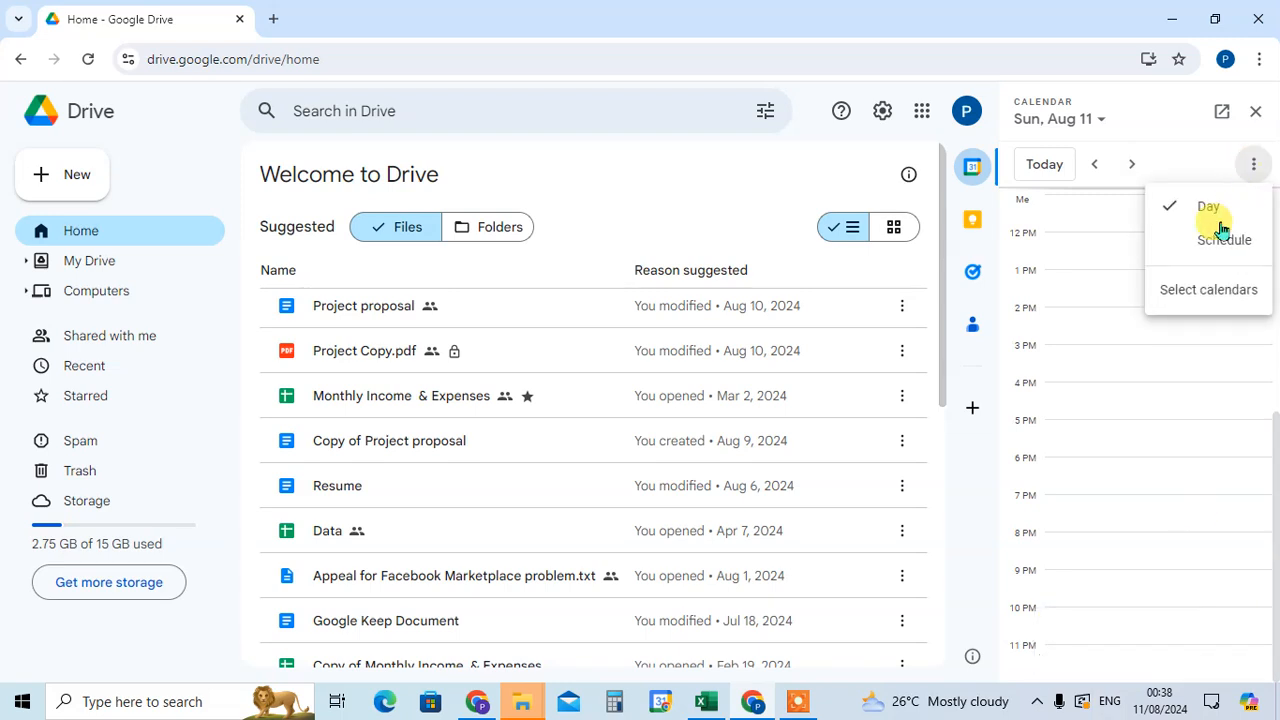
{"action": "mouse_move", "coordinate": [1207, 289]}
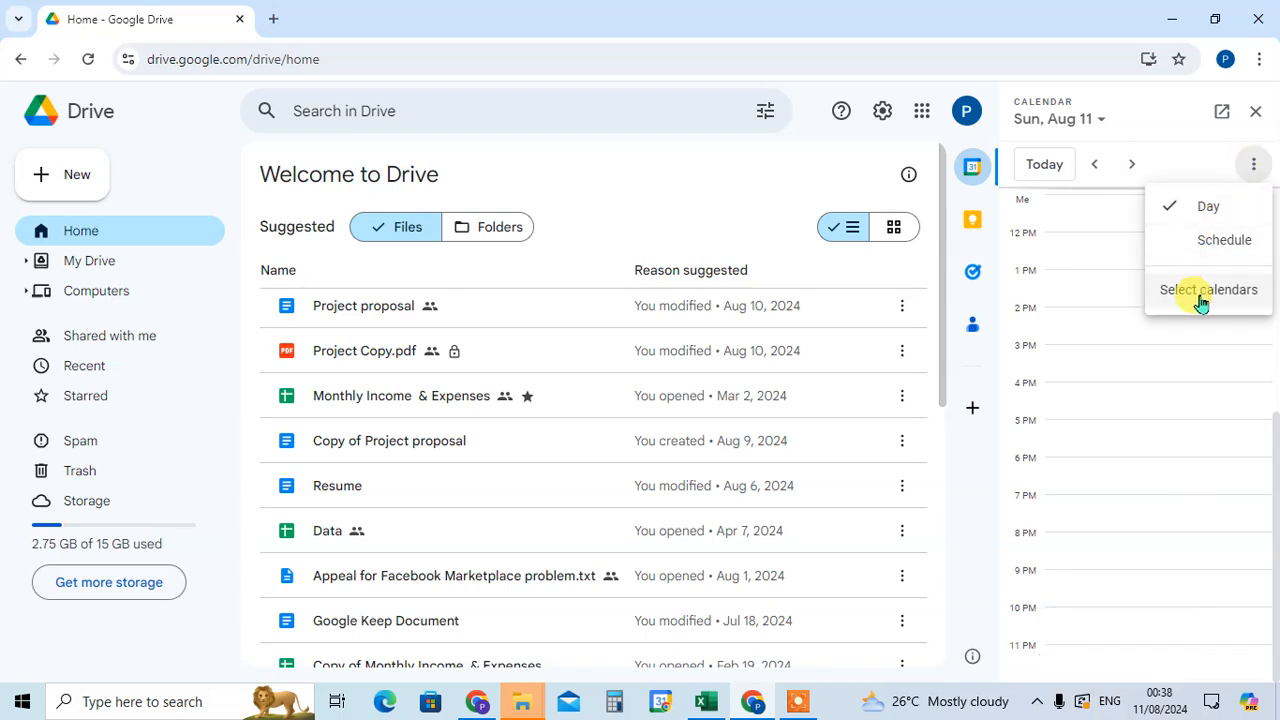
{"action": "mouse_move", "coordinate": [1155, 332]}
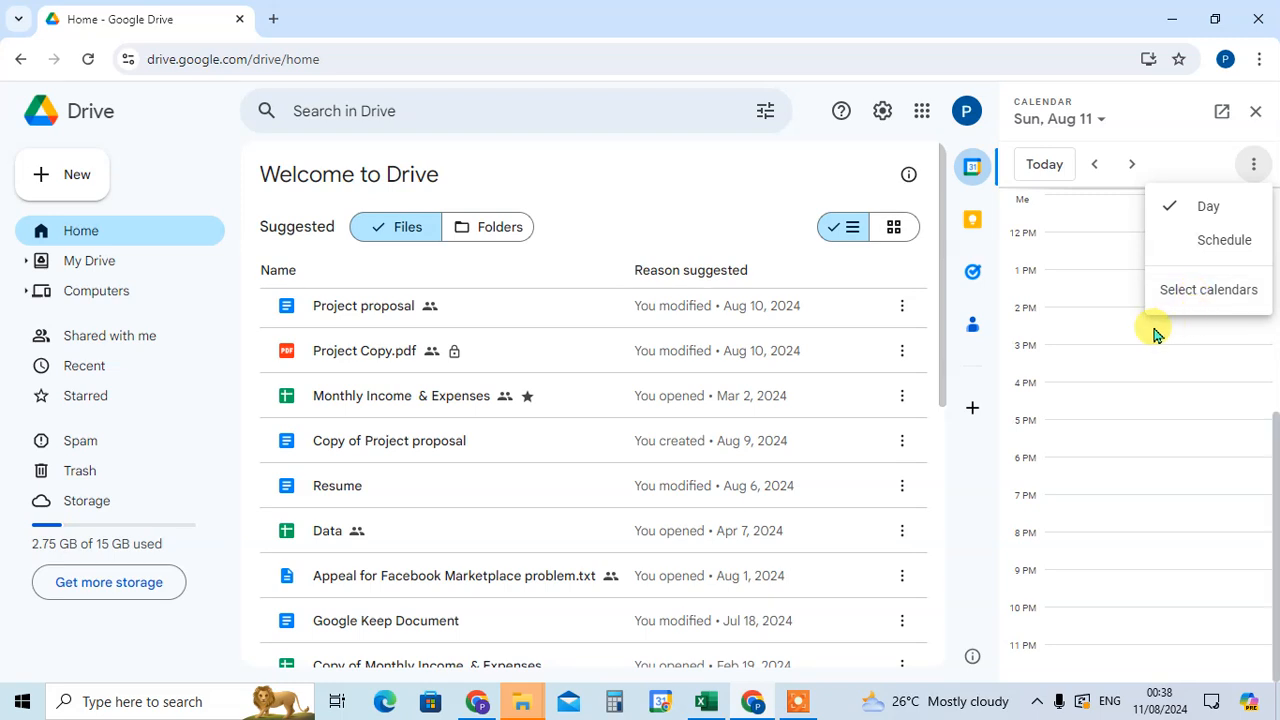
{"action": "mouse_move", "coordinate": [1123, 335]}
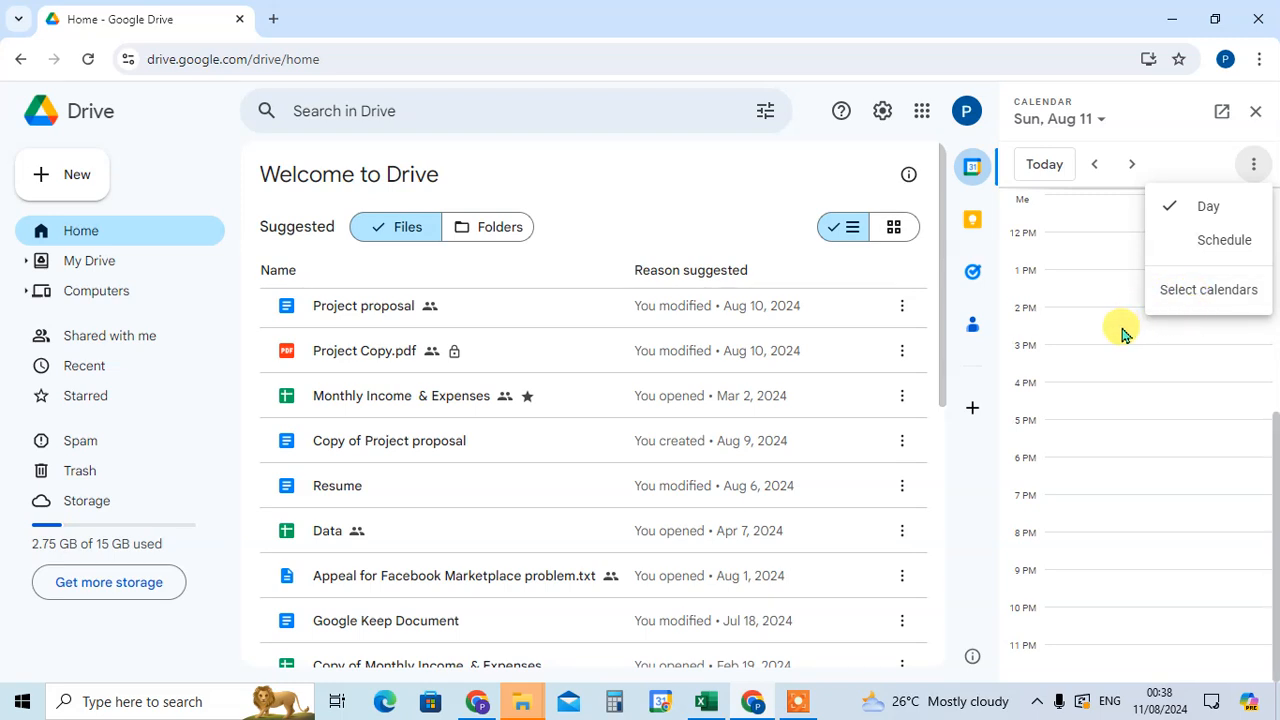
{"action": "mouse_move", "coordinate": [1118, 335]}
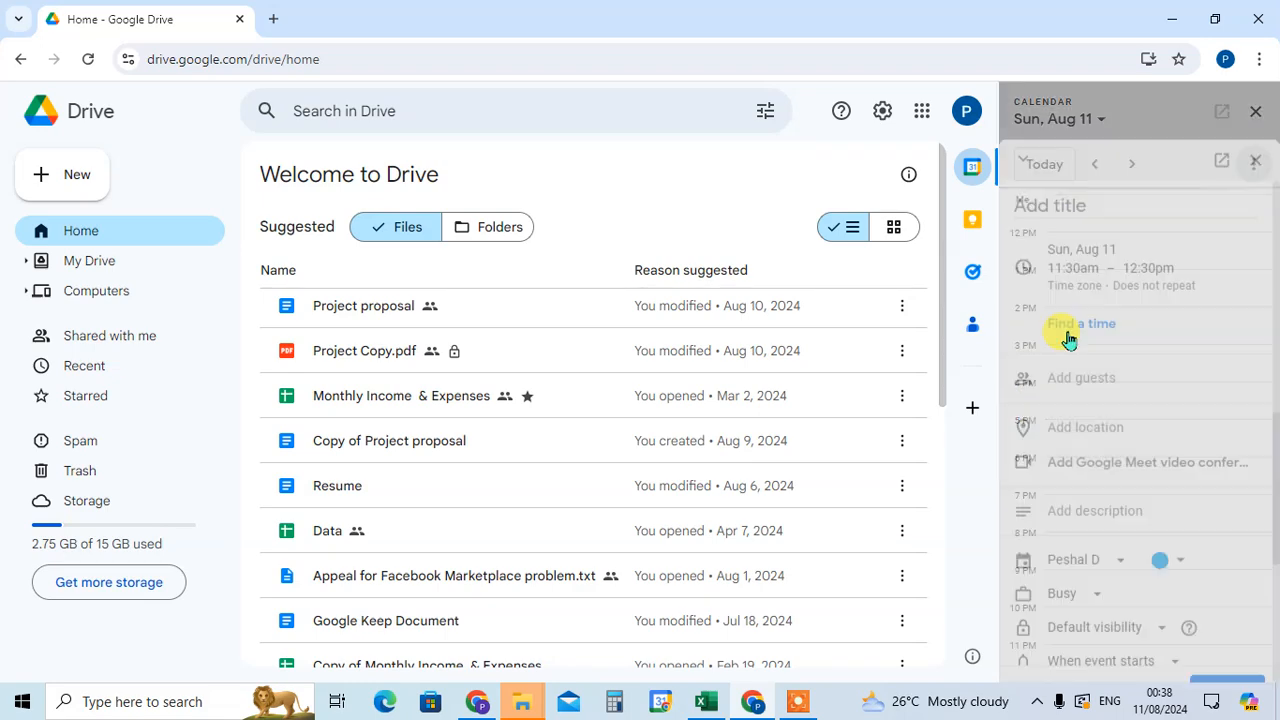
{"action": "left_click", "coordinate": [1255, 162]}
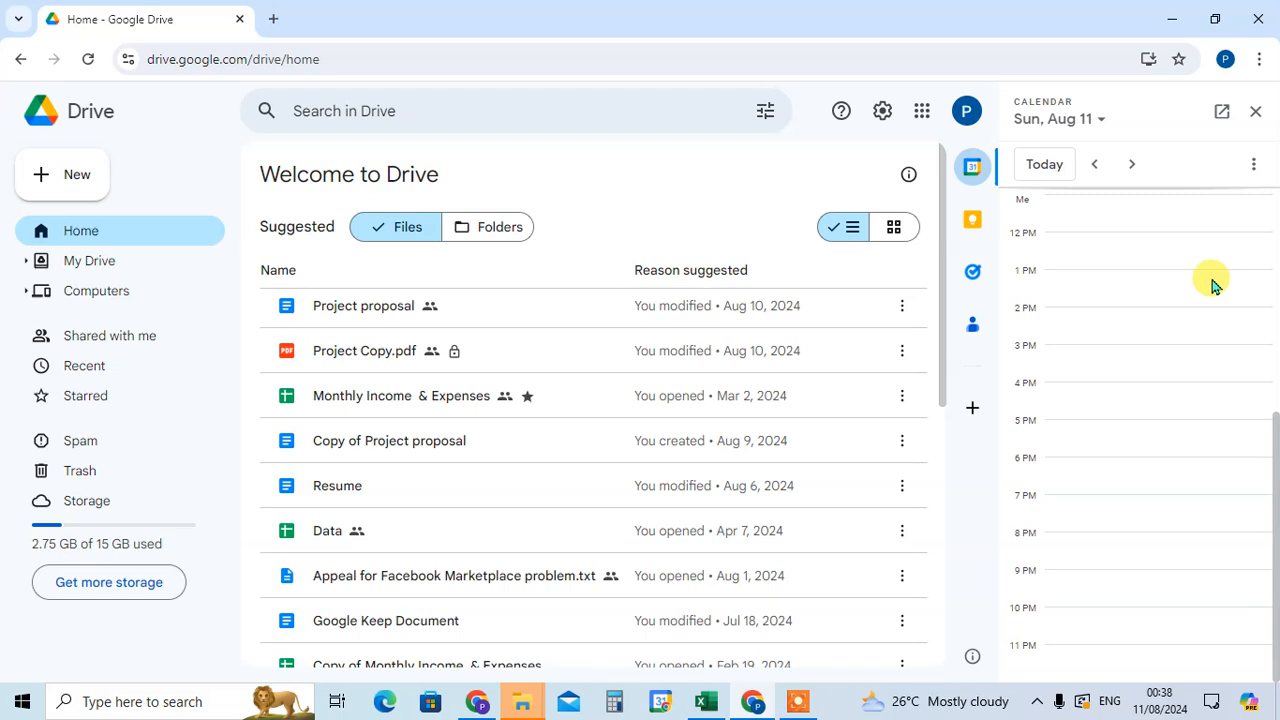
{"action": "mouse_move", "coordinate": [1221, 111]}
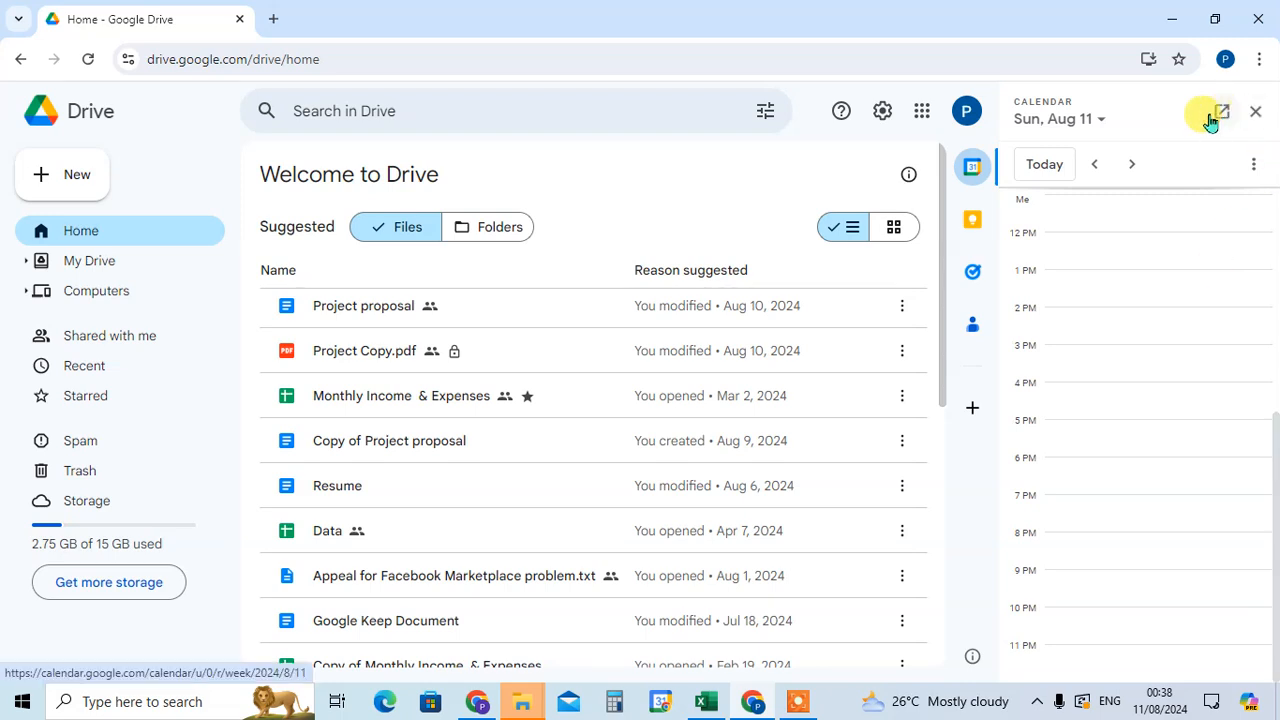
Open Calendar full-page on the August 11–17, 2024 week, then return to the 'Home - Google Drive' tab.
{"action": "left_click", "coordinate": [1221, 112]}
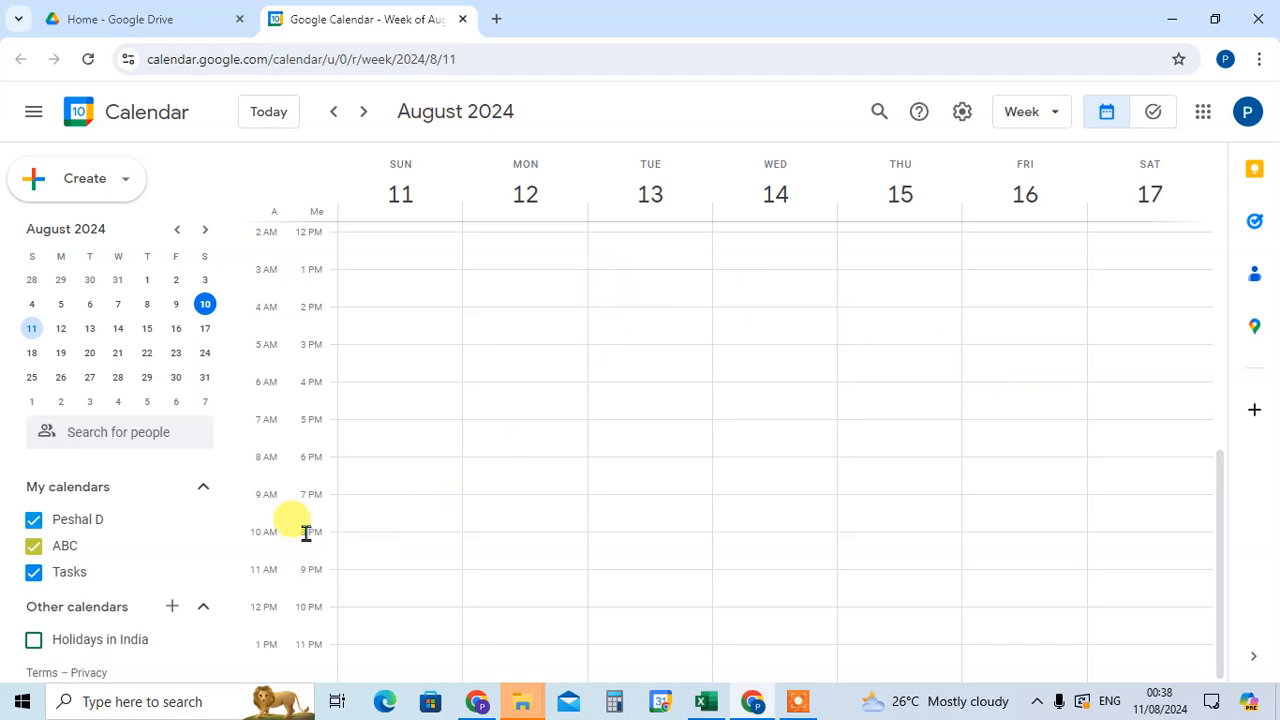
{"action": "mouse_move", "coordinate": [895, 640]}
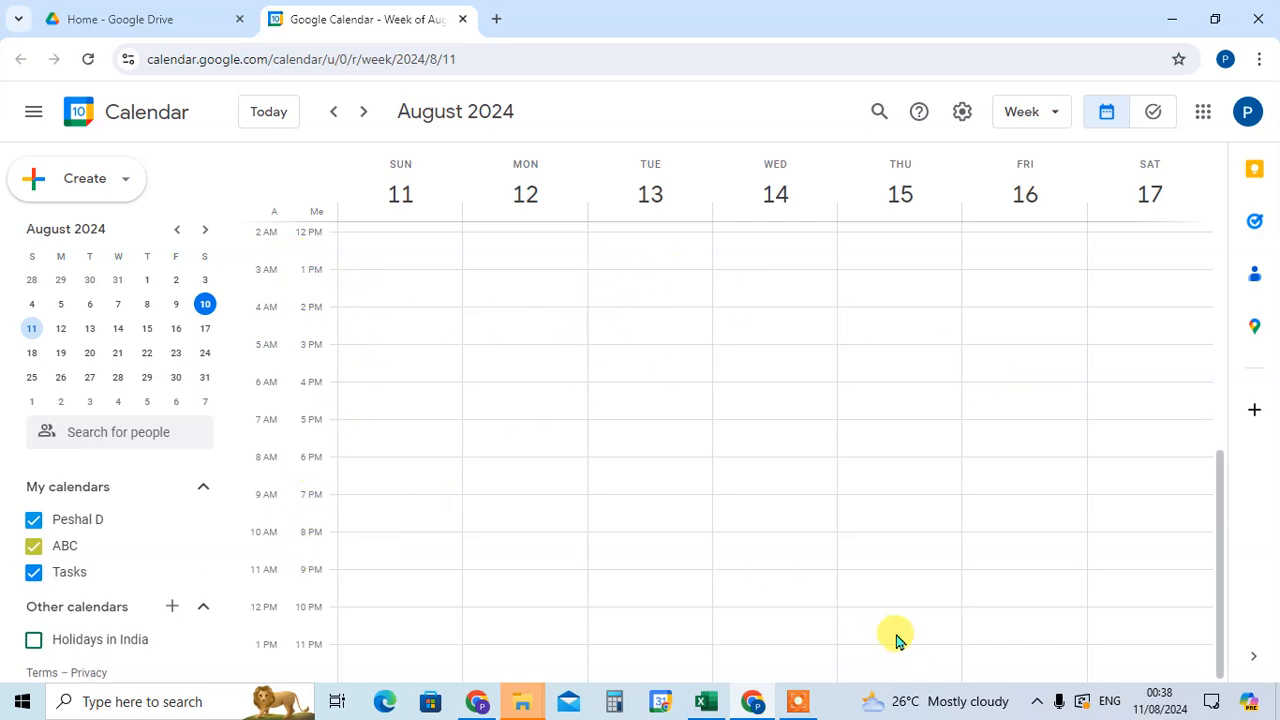
{"action": "mouse_move", "coordinate": [810, 452]}
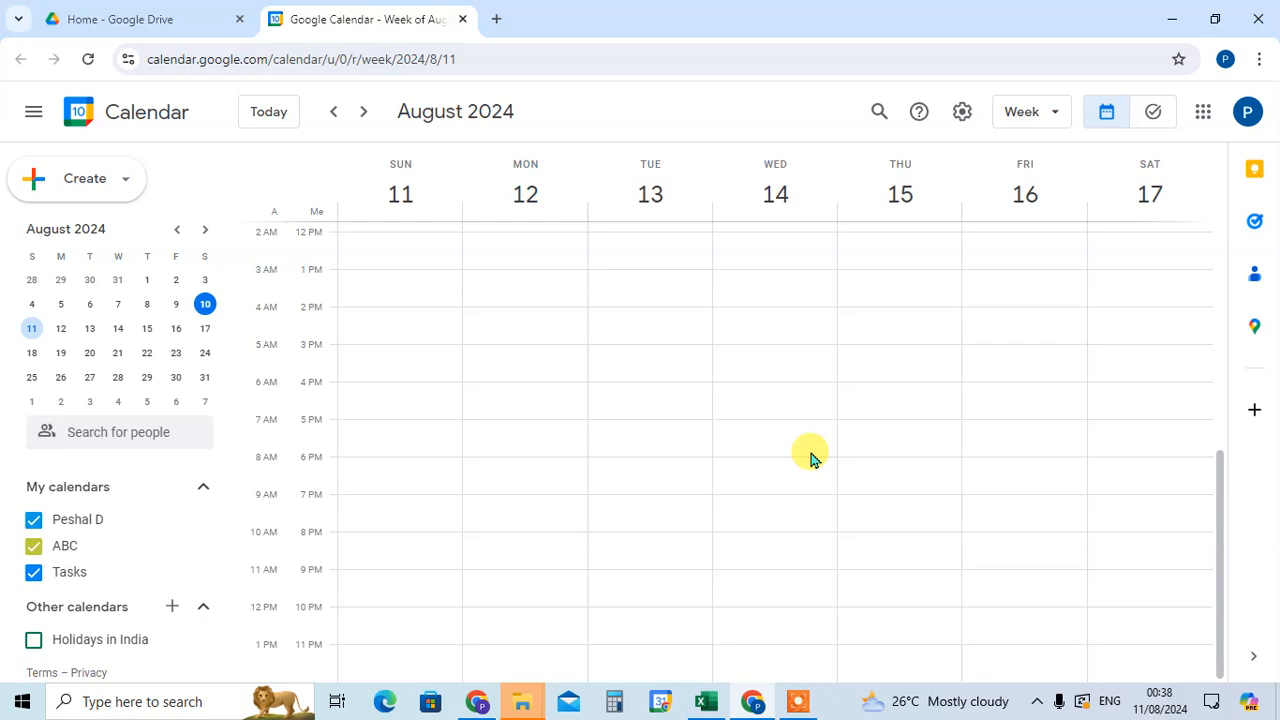
{"action": "mouse_move", "coordinate": [383, 518]}
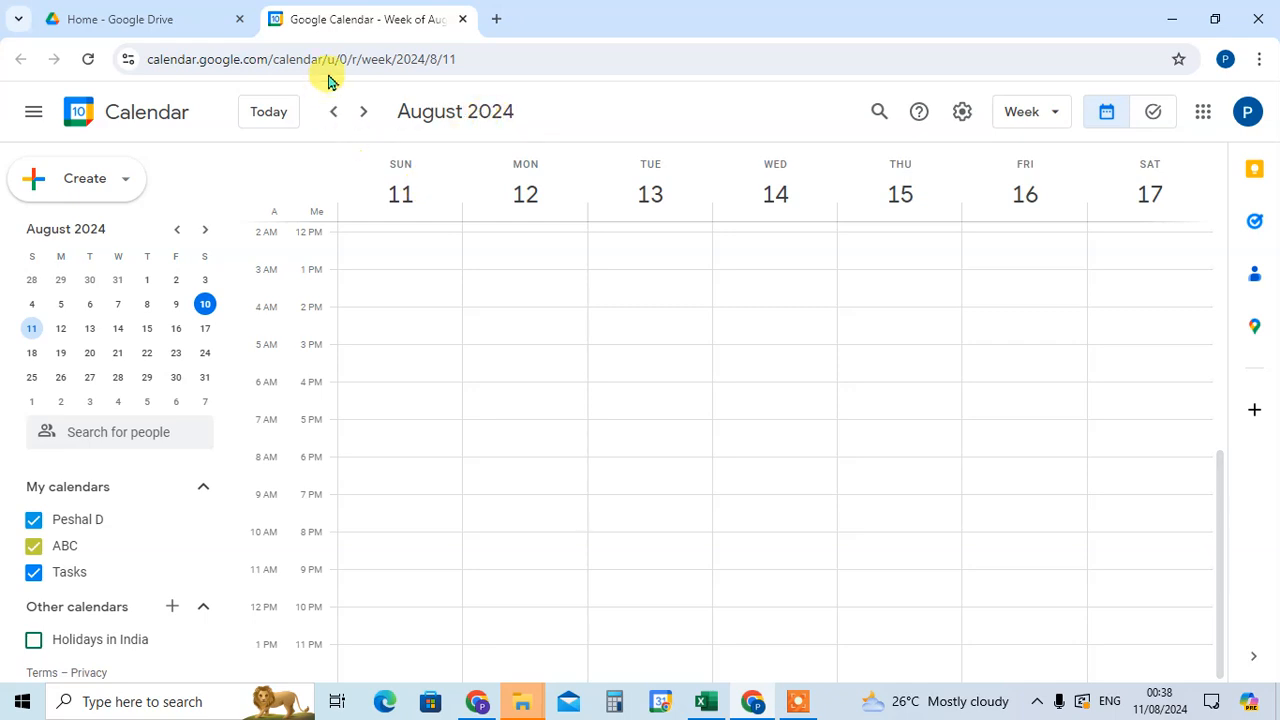
{"action": "left_click", "coordinate": [140, 19]}
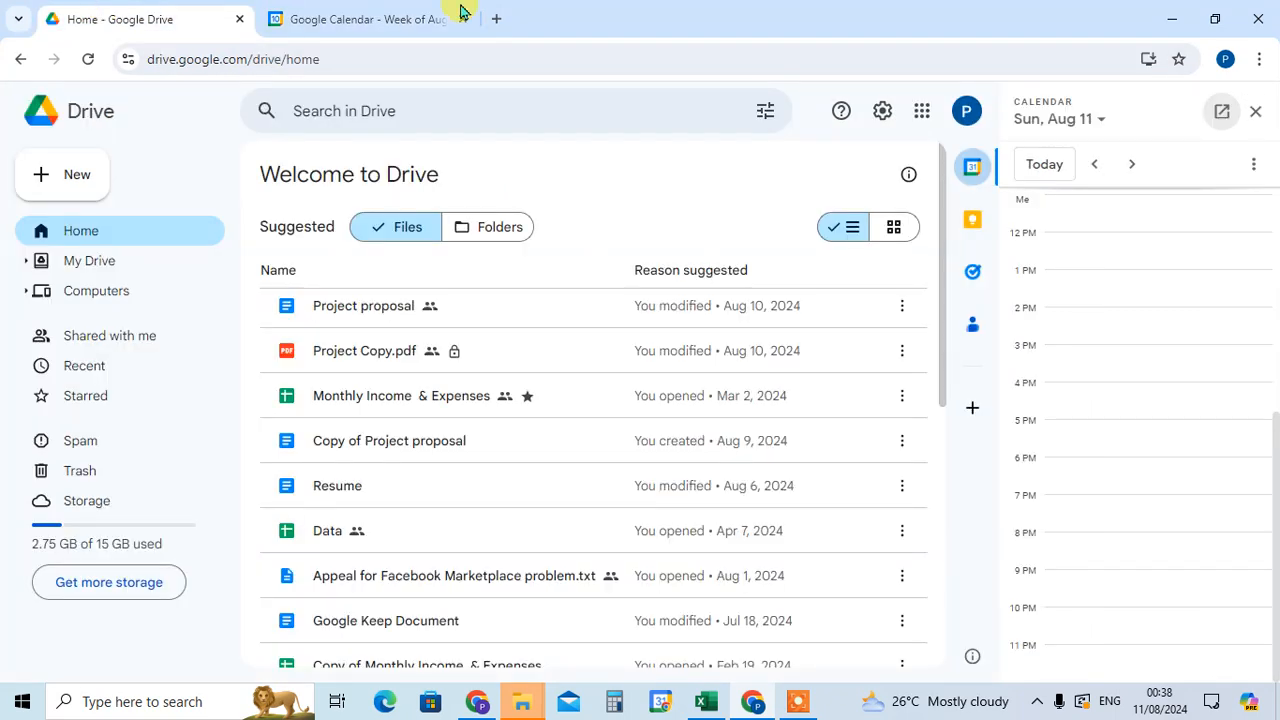